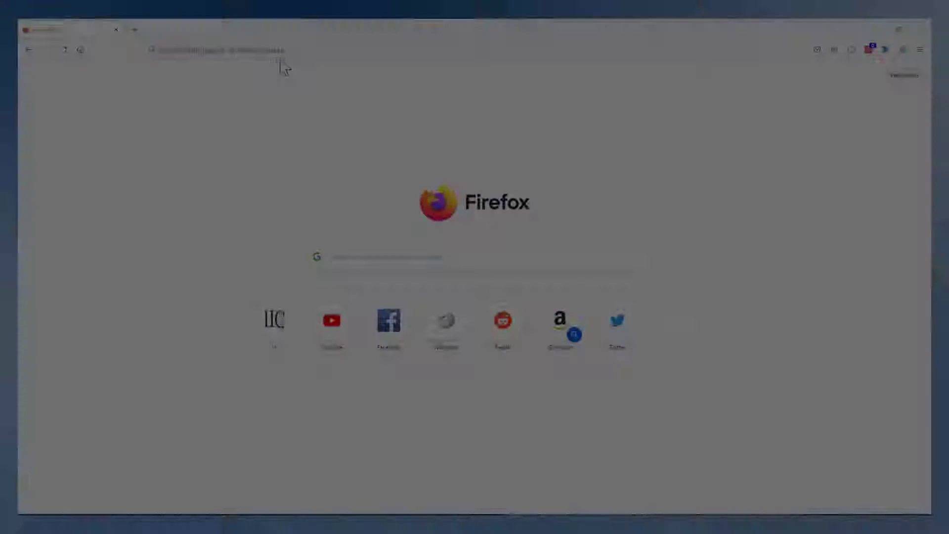
text(https://www.1ic.nl/)
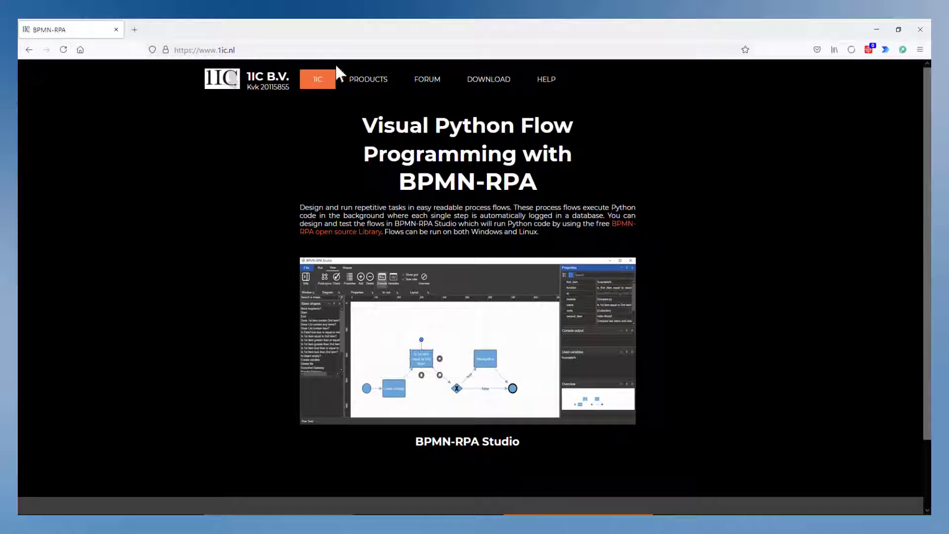
click(488, 78)
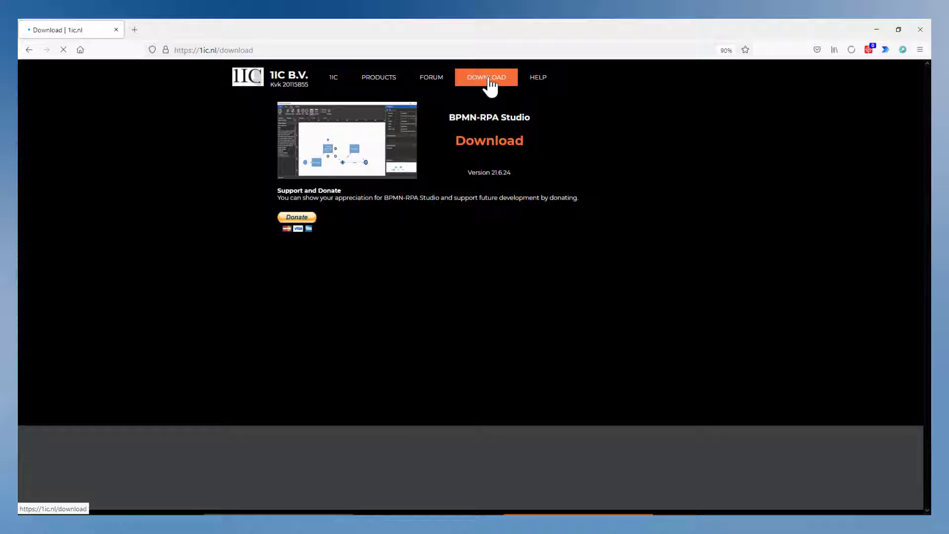
click(488, 140)
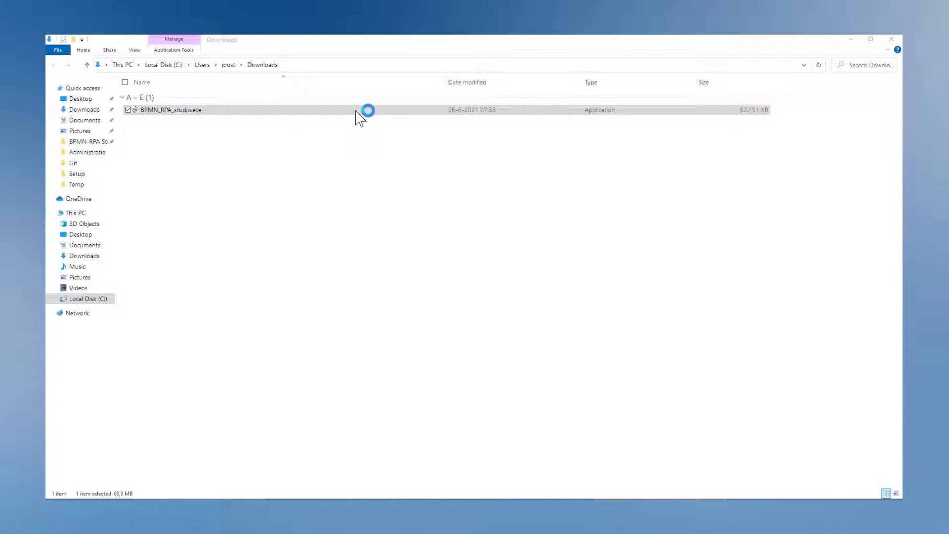
Run BPMN_RPA_studio.exe past the security warning, accept the license and start installation.
double_click(171, 109)
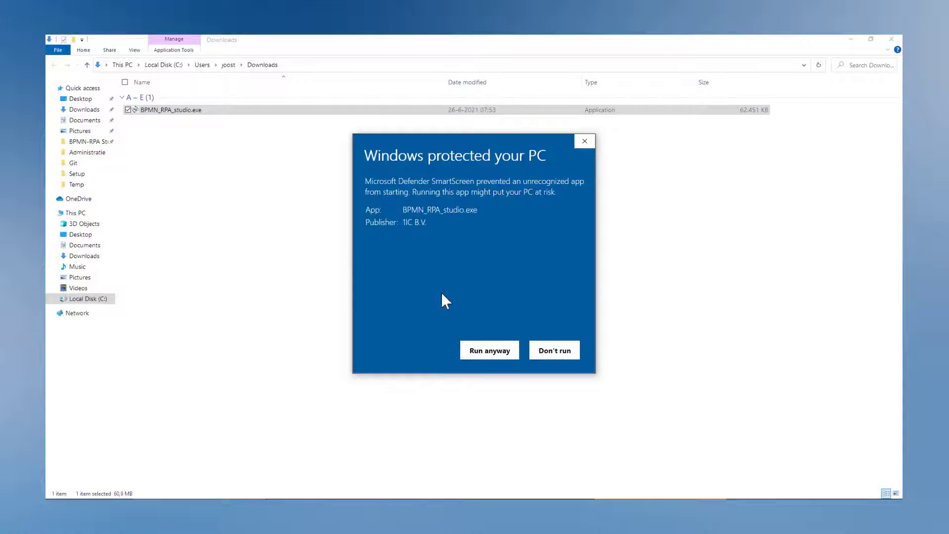
click(488, 350)
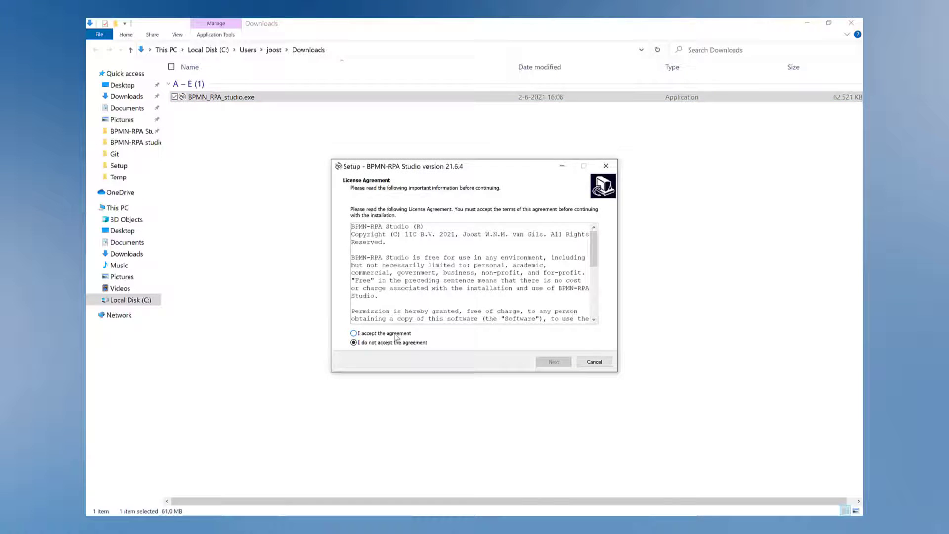
click(552, 361)
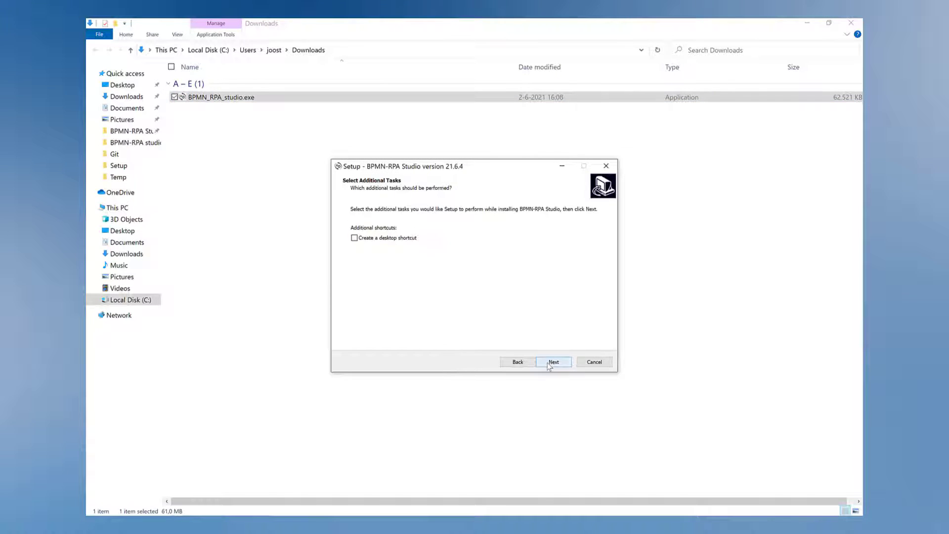
click(552, 362)
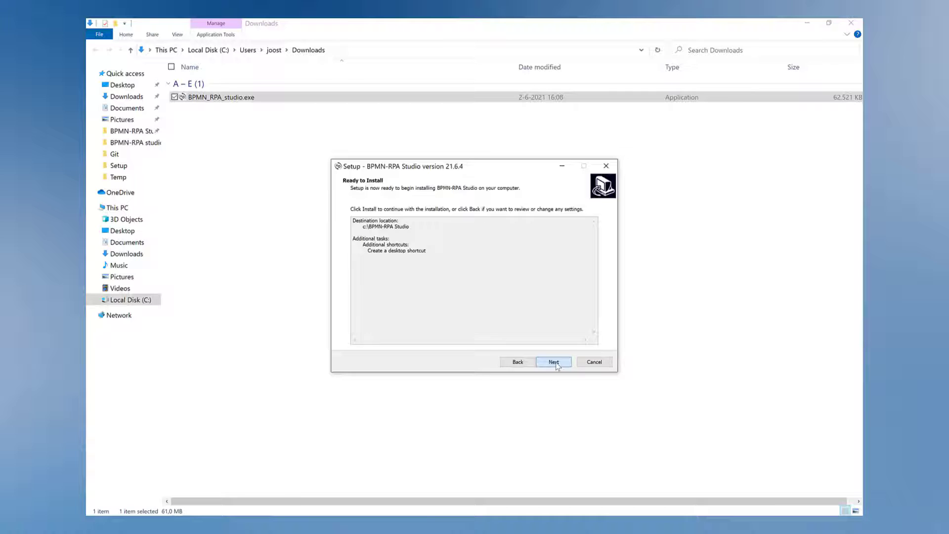
click(553, 361)
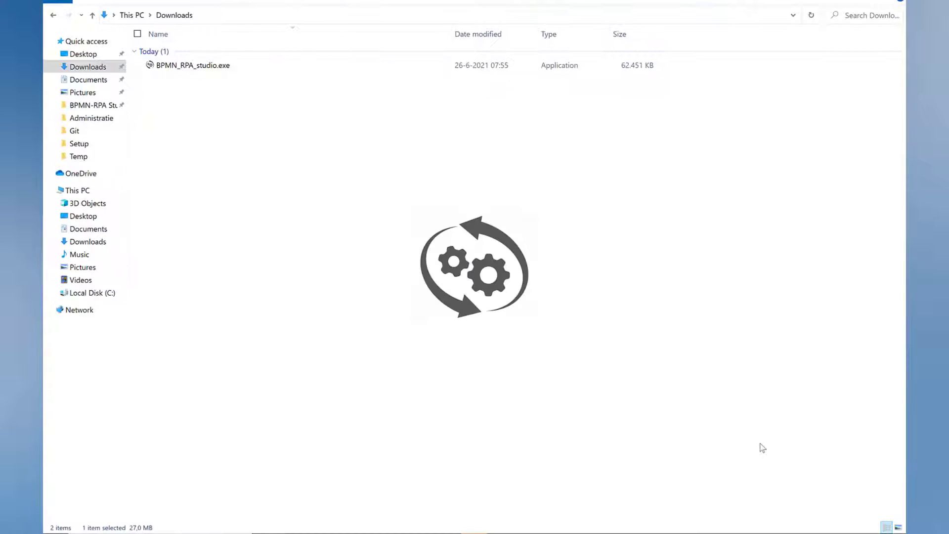
Launch BPMN-RPA Studio and dismiss the 'Location Python.exe unknown' message.
double_click(192, 65)
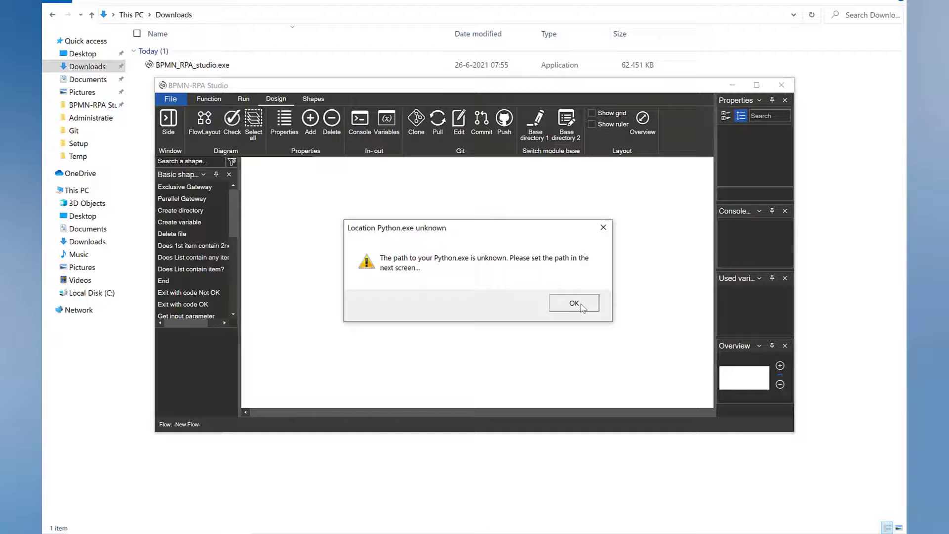
click(574, 302)
text(c:\python\python.exe)
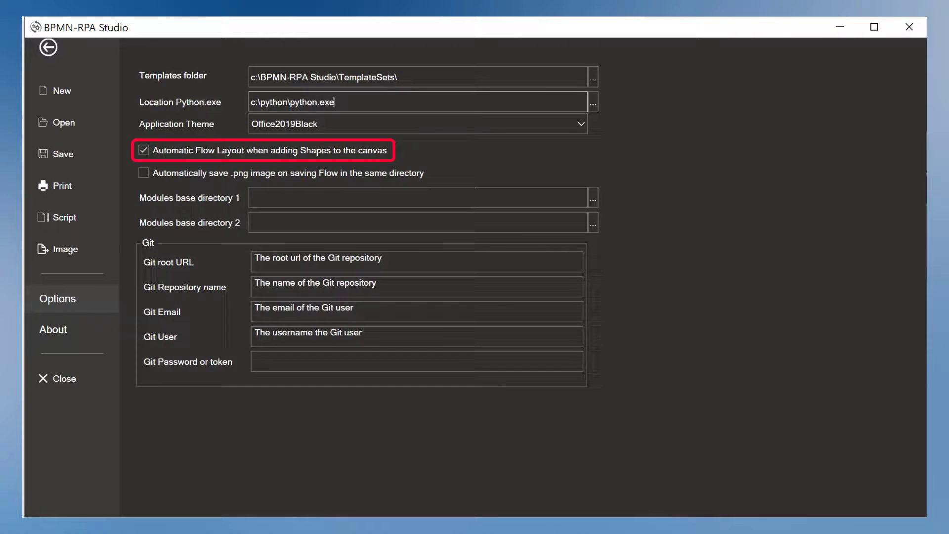
Leave Options with c:\python\python.exe as the Python.exe location and return to the canvas.
click(48, 48)
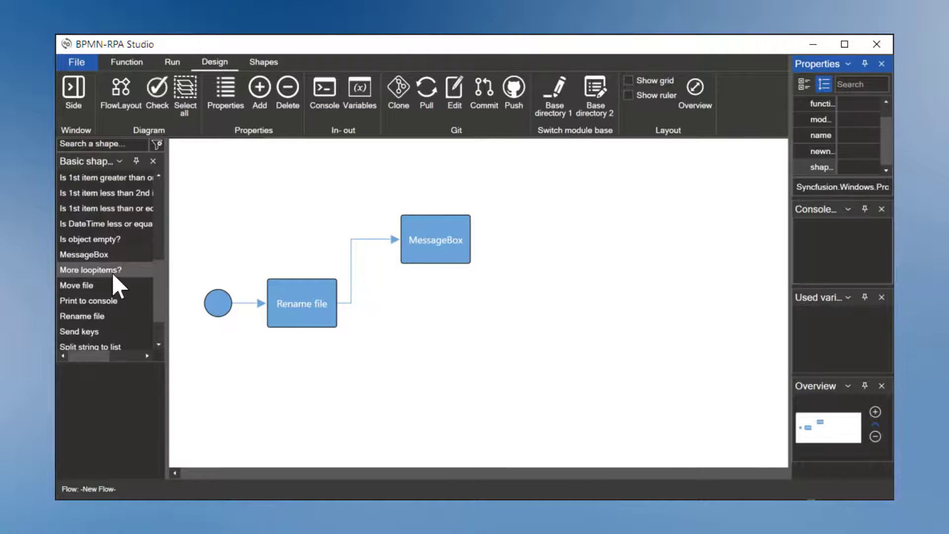
mouse_move(104, 285)
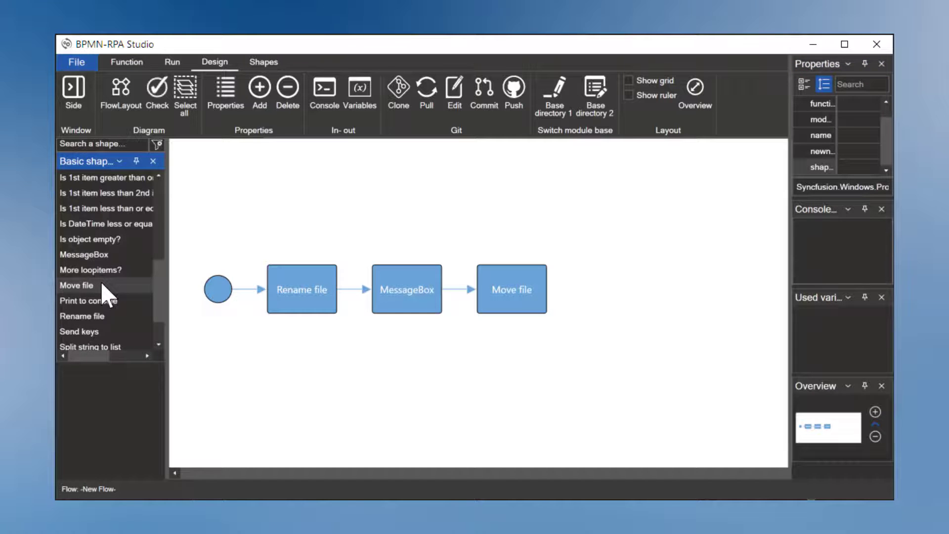
Reopen the Options page after adding the Move file task below MessageBox.
click(75, 62)
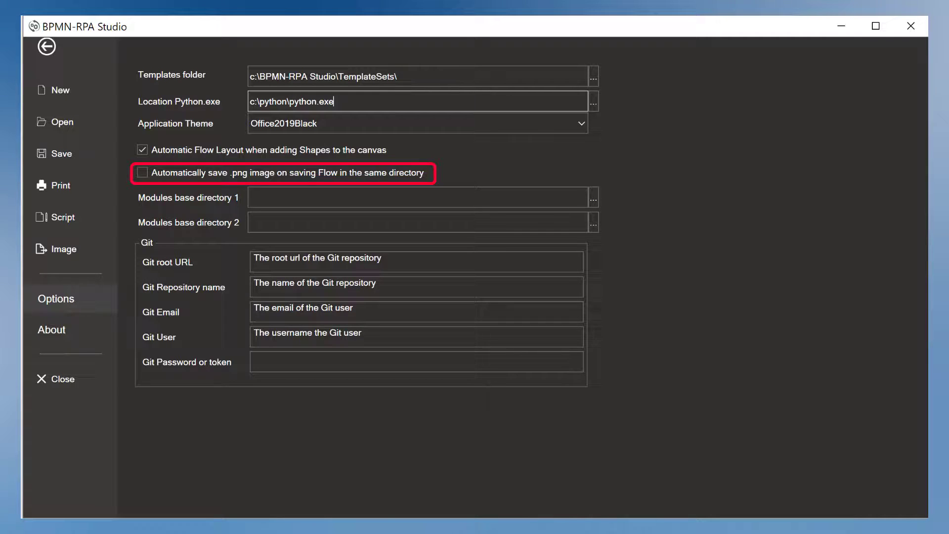
Return to the flow, where MessageBox uses module c:\develop\messagebox.py.
click(142, 172)
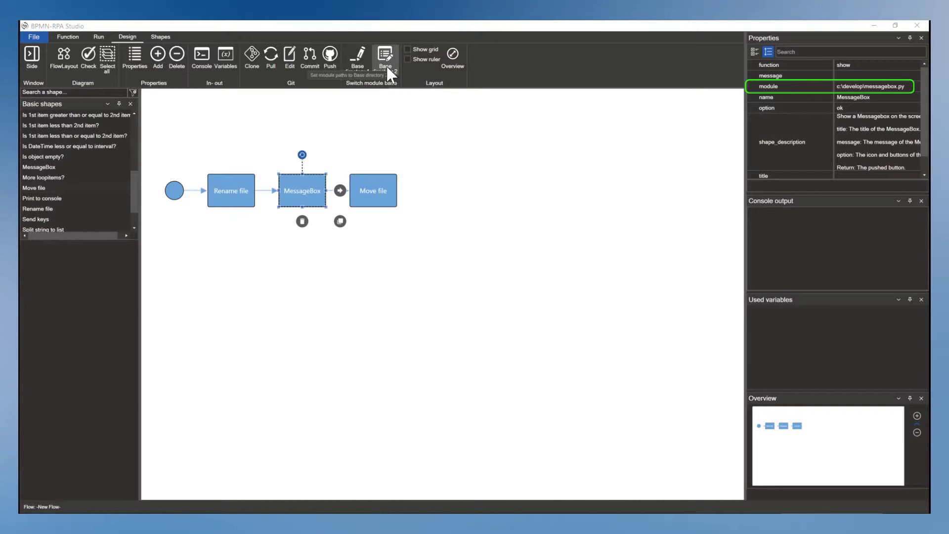
Switch module base to Base directory 2 and confirm switching to production.
click(385, 59)
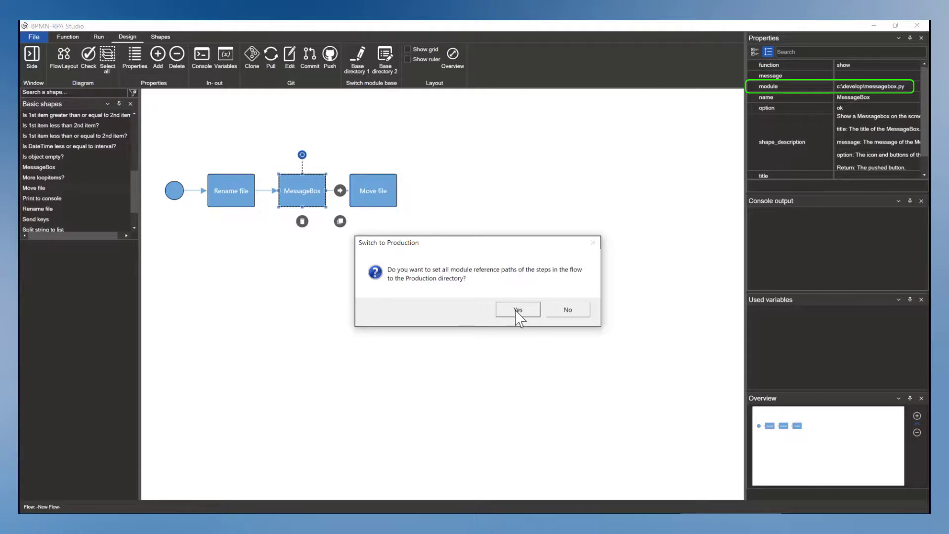
click(517, 310)
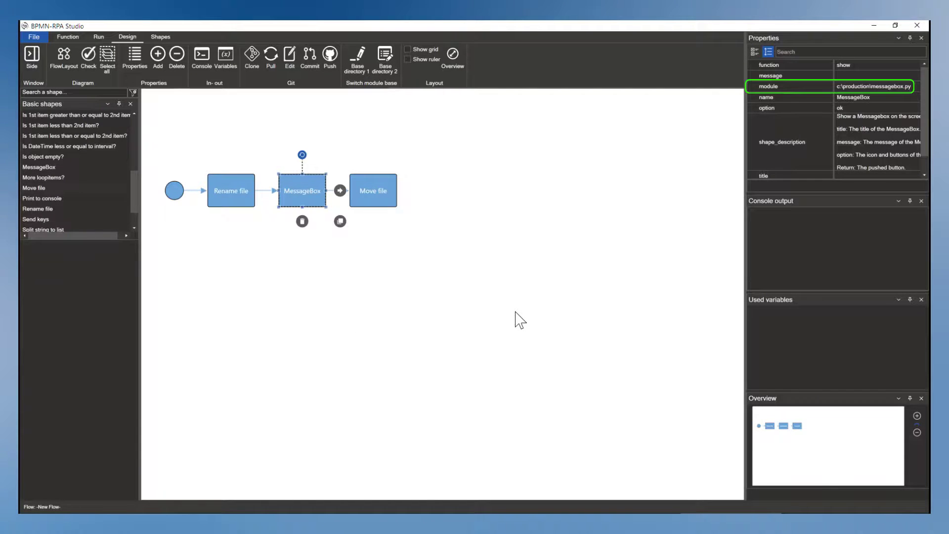